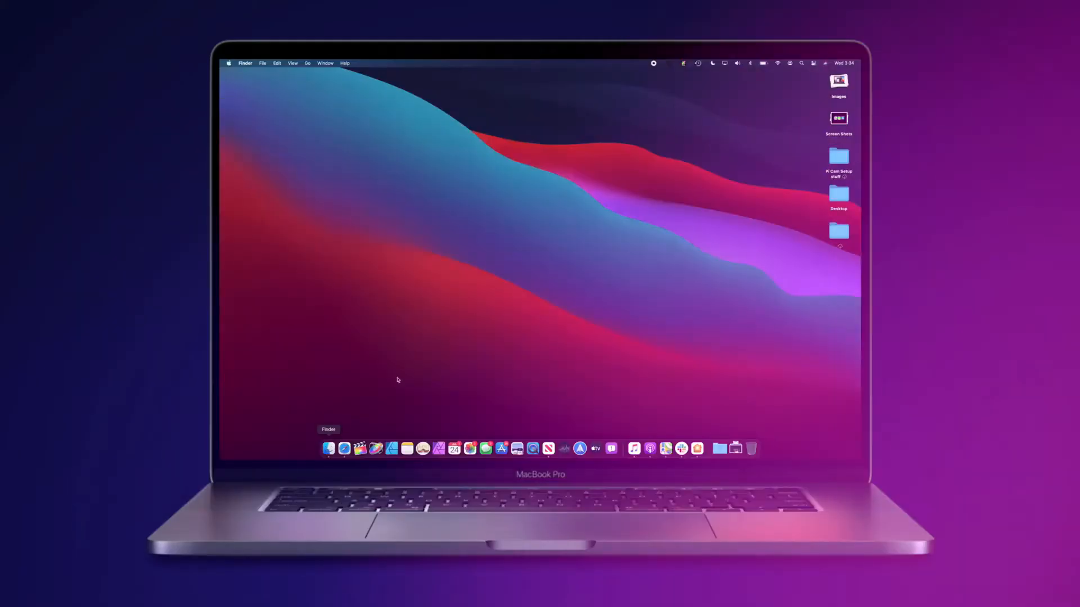
Step: Open a Finder window from the Dock showing the home folder
left_click(328, 449)
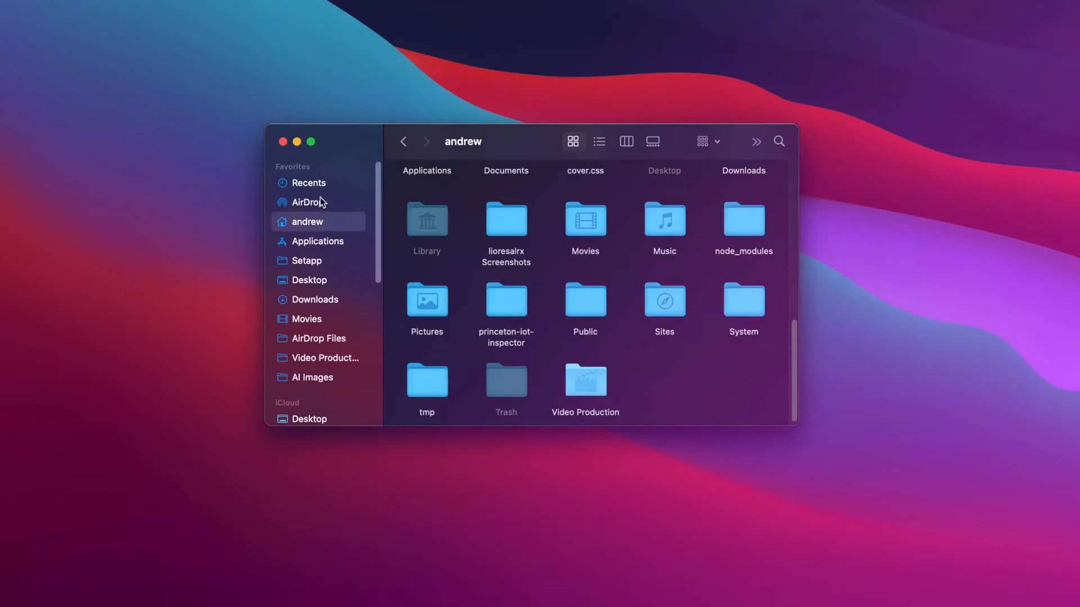
Step: Switch Applications through column, icon, list and gallery views, then start a folder search
scroll("down", 3)
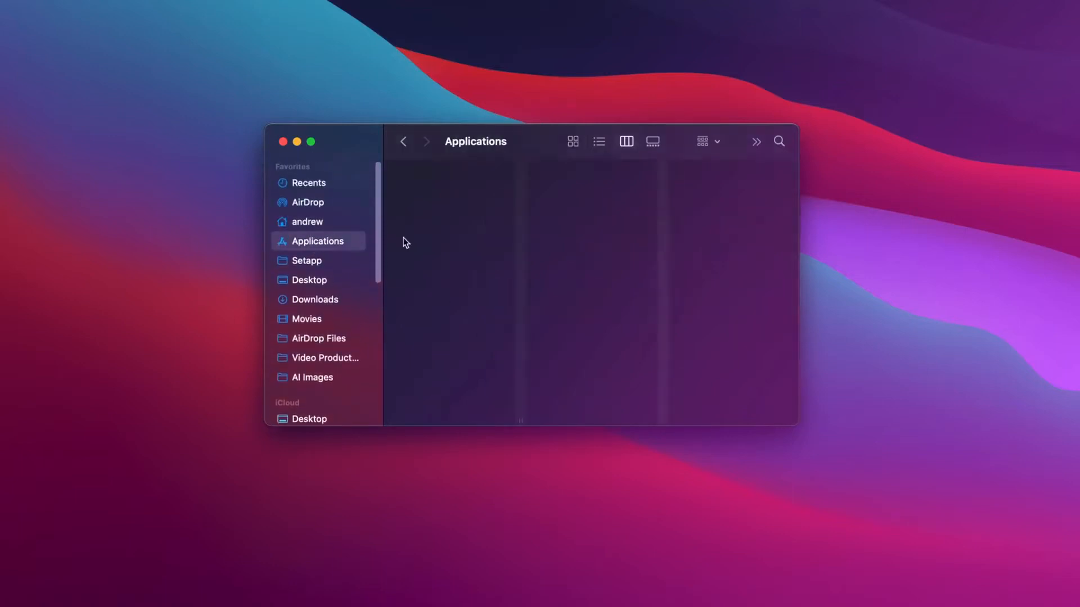
left_click(626, 141)
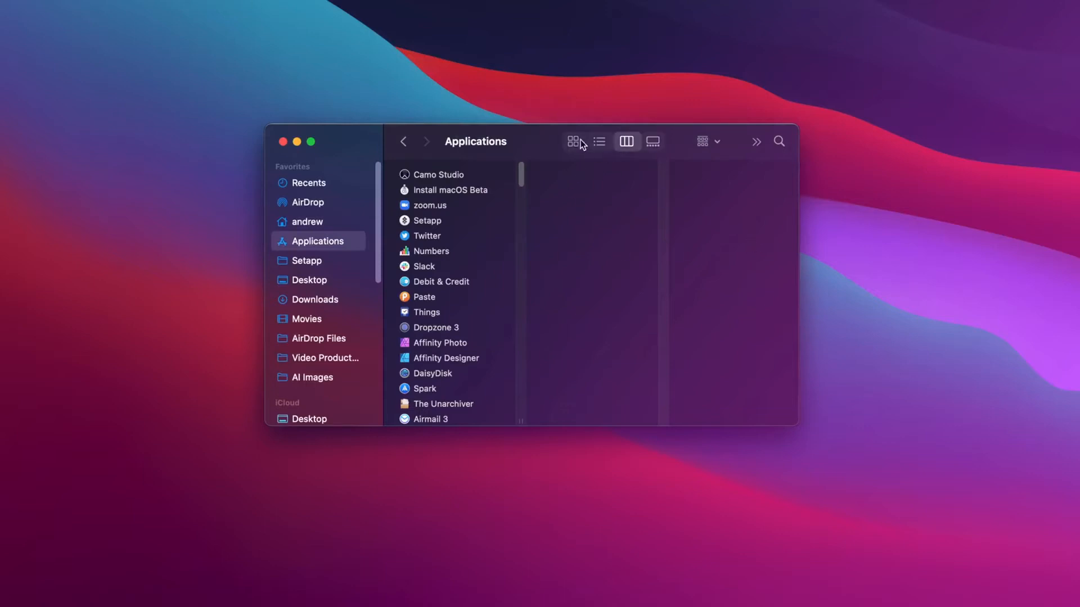
left_click(573, 141)
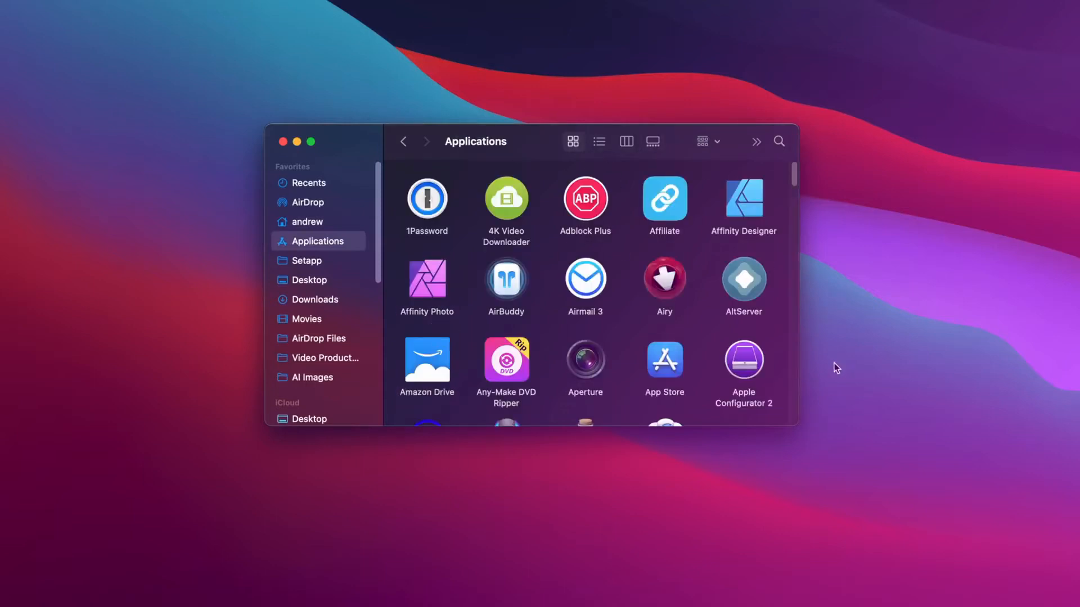
scroll("down", 3)
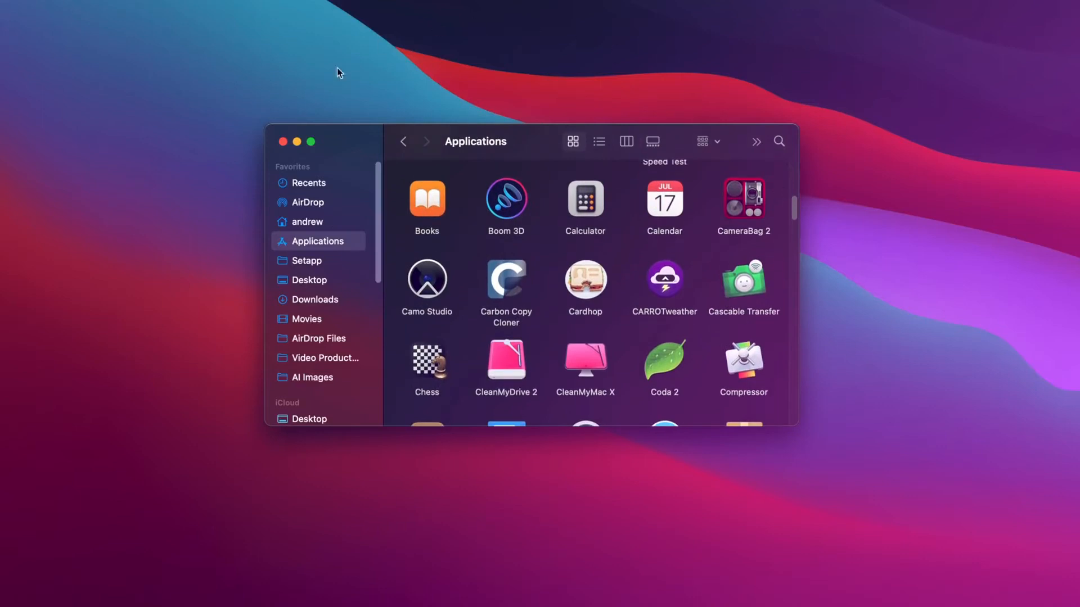
mouse_move(670, 142)
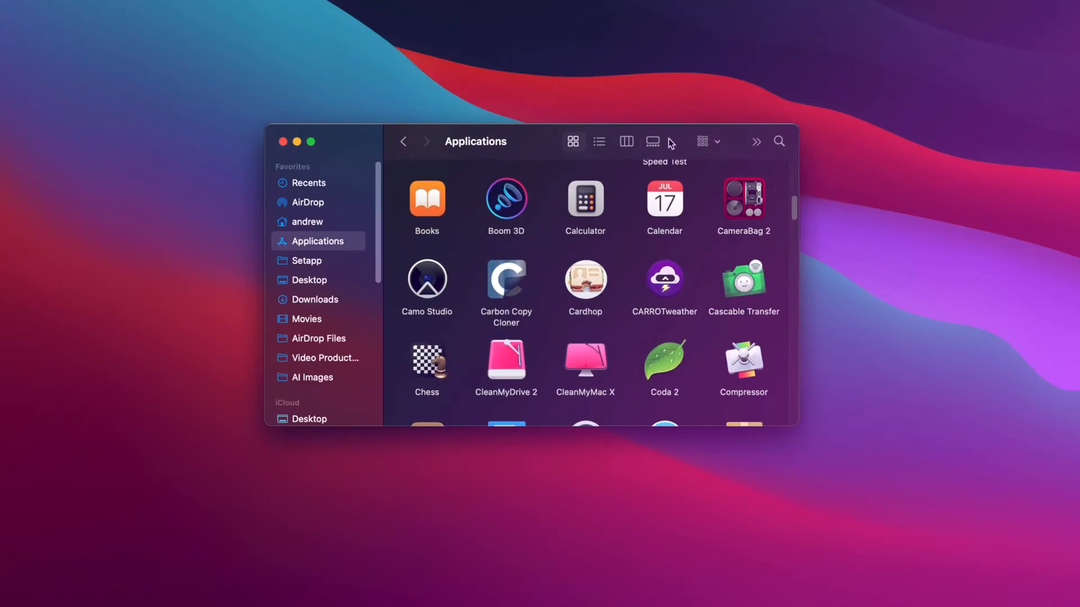
left_click(599, 142)
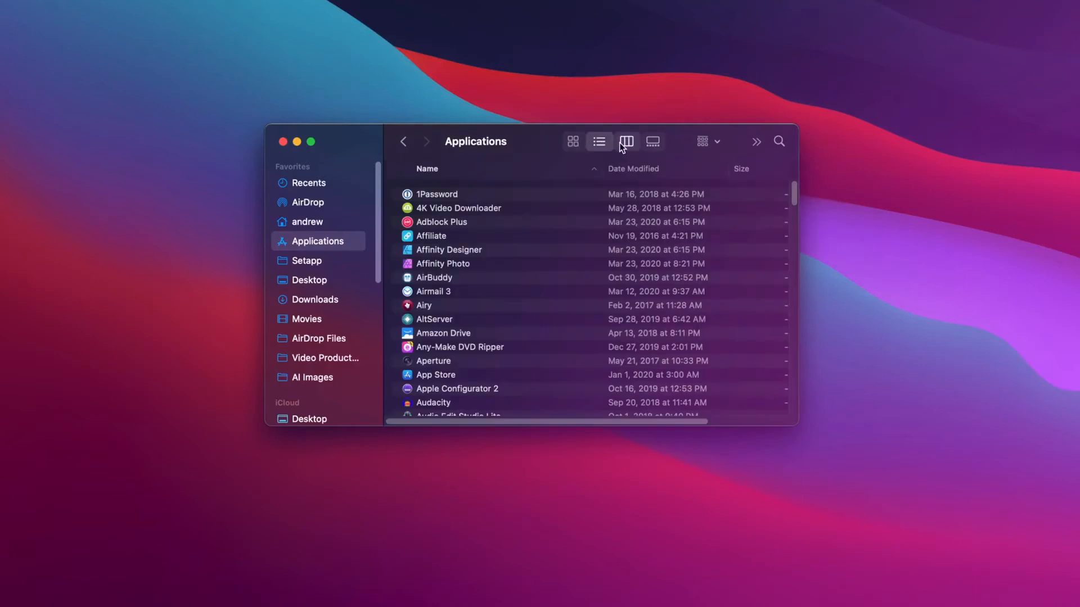
left_click(651, 141)
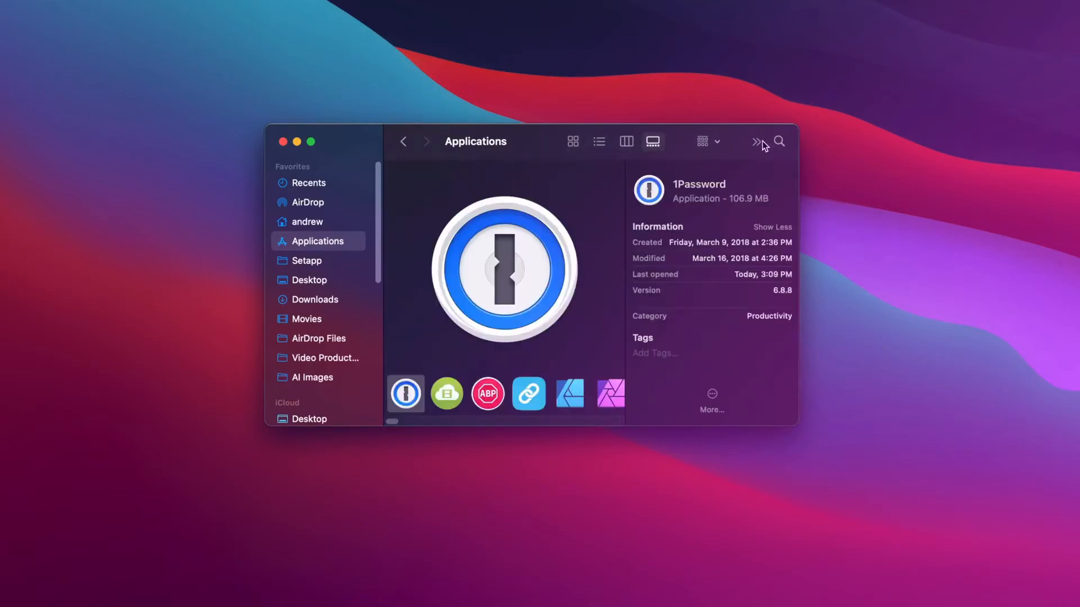
left_click(779, 141)
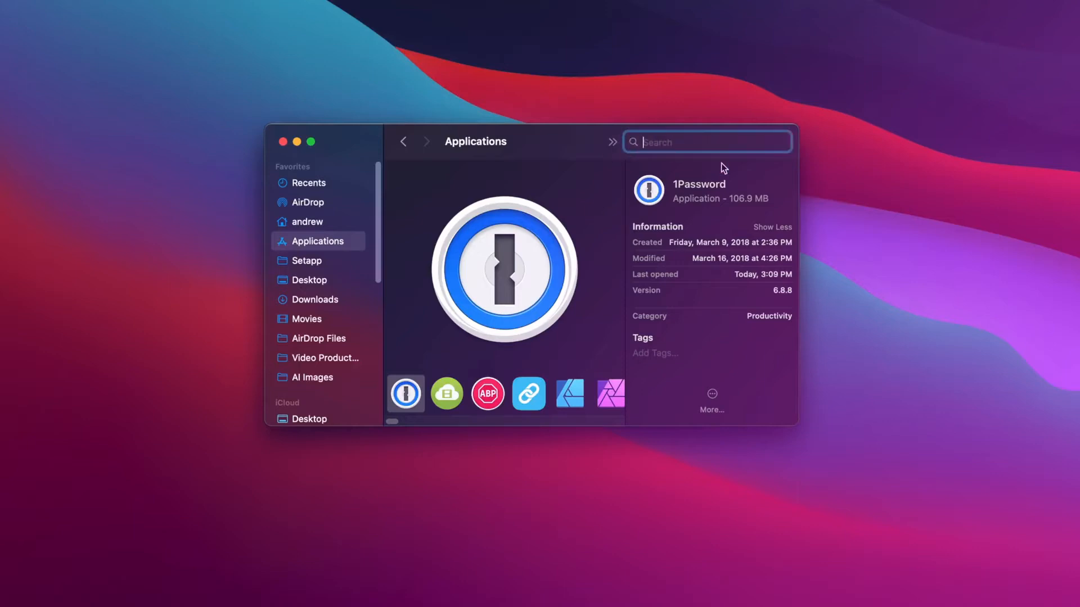
left_click(611, 142)
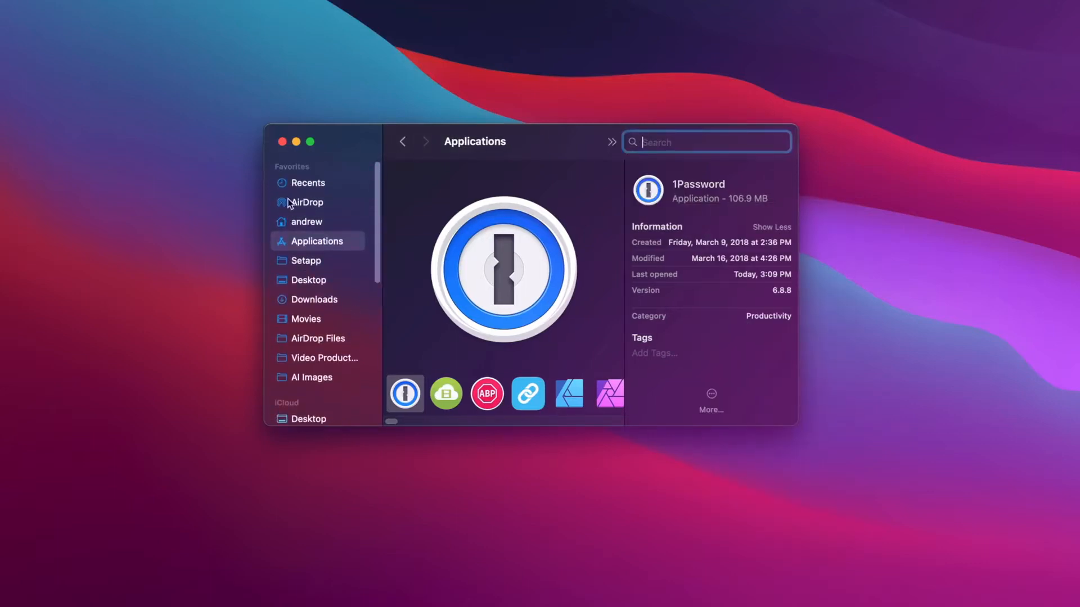
mouse_move(308, 301)
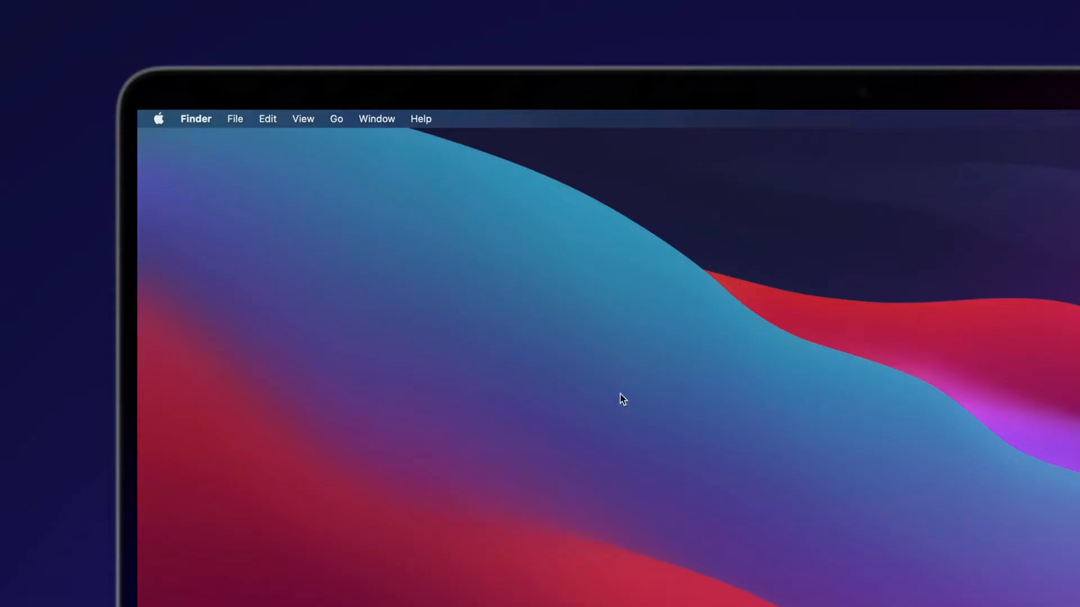
left_click(195, 119)
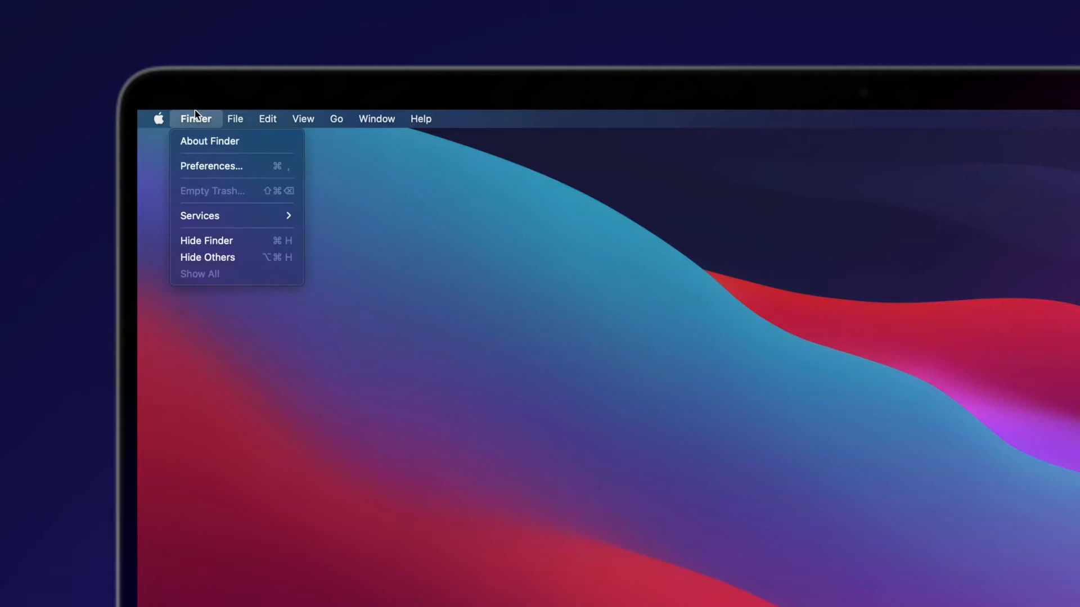
left_click(336, 118)
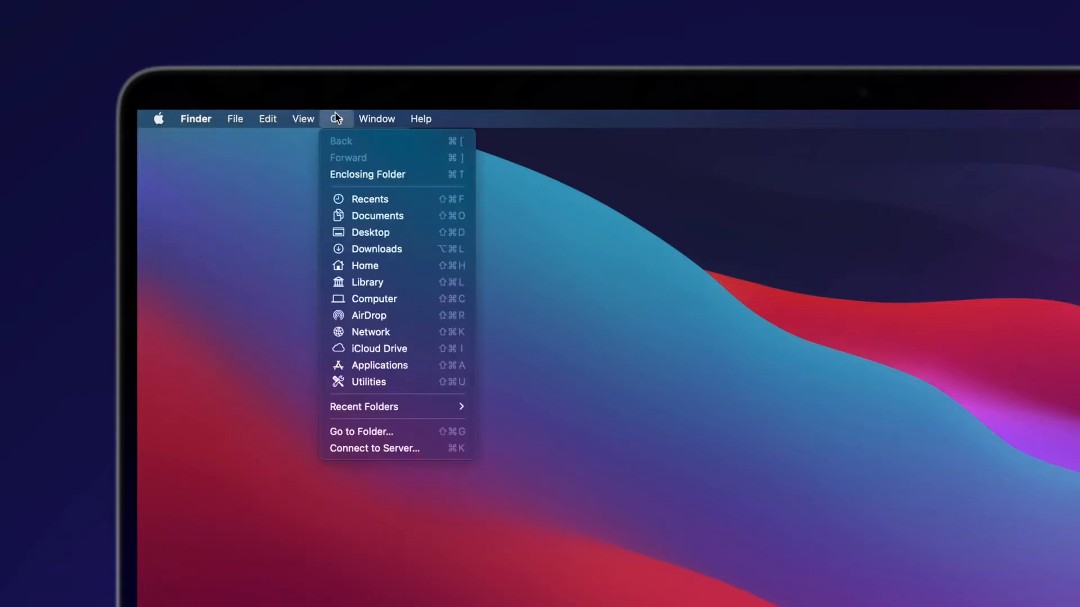
left_click(336, 118)
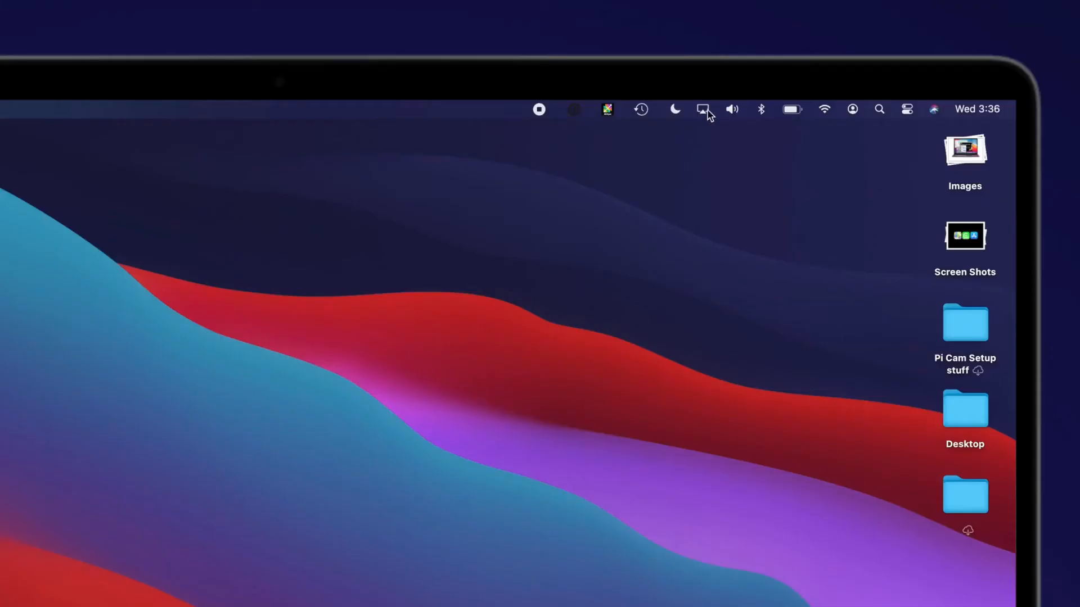
mouse_move(795, 117)
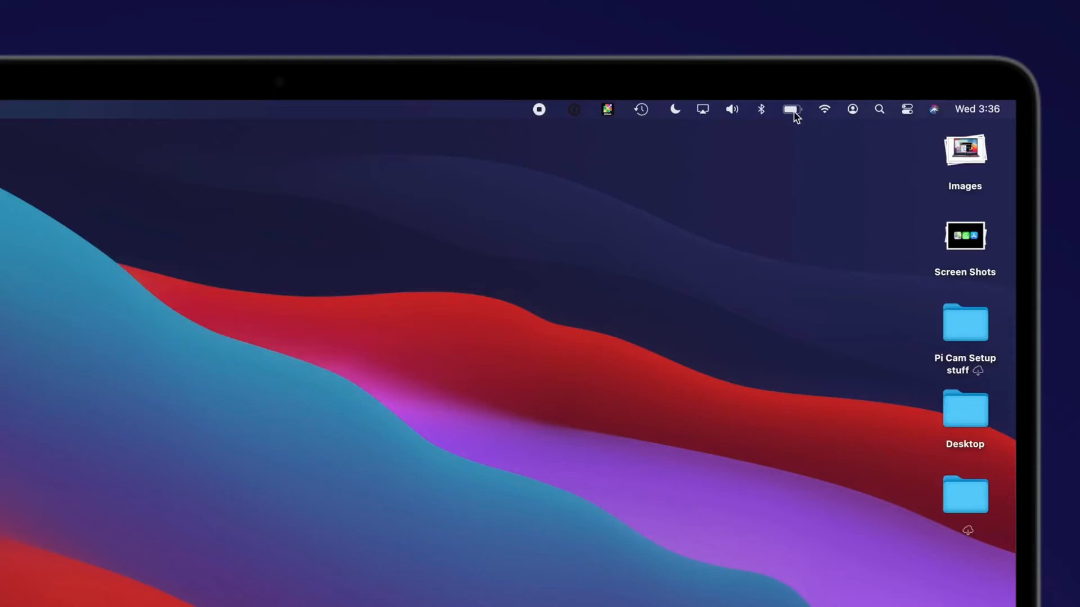
Step: Check the battery, sound, AirPlay and user menus, then set AirDrop to Everyone
left_click(791, 109)
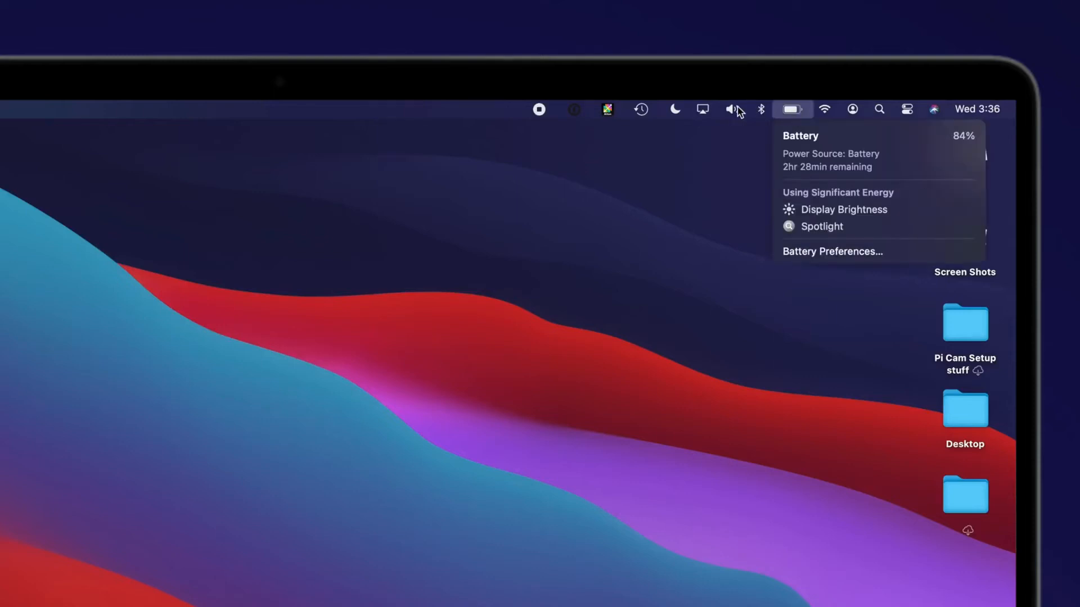
left_click(732, 109)
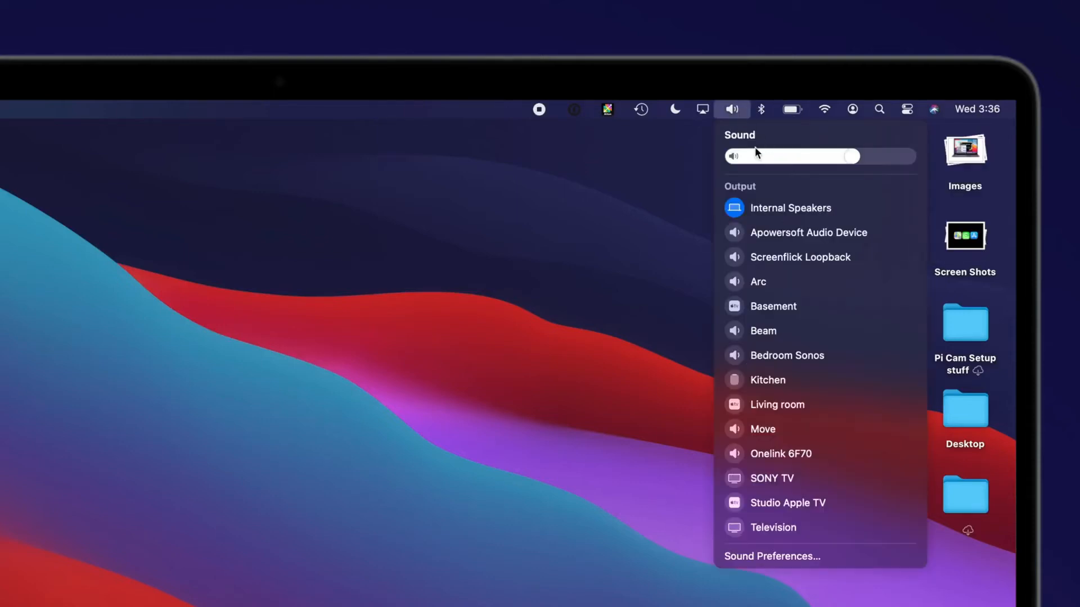
left_click(702, 109)
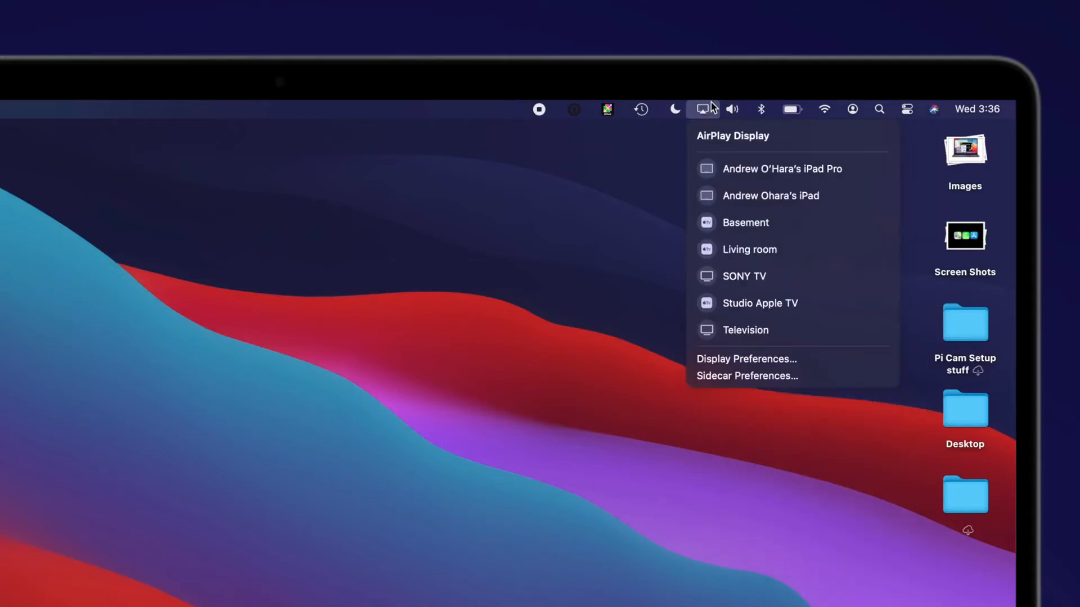
left_click(852, 109)
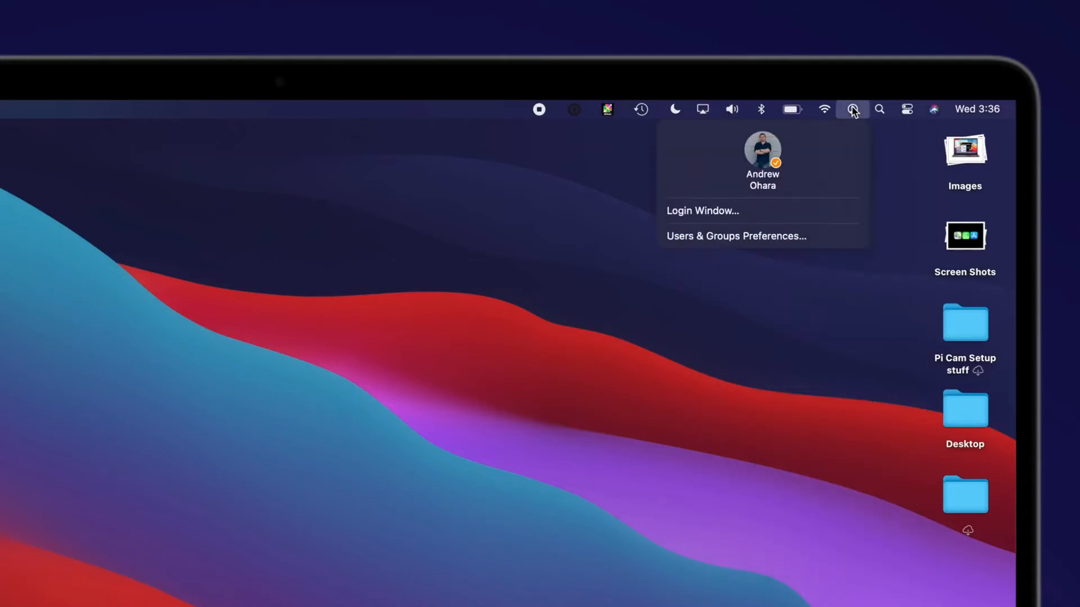
left_click(907, 109)
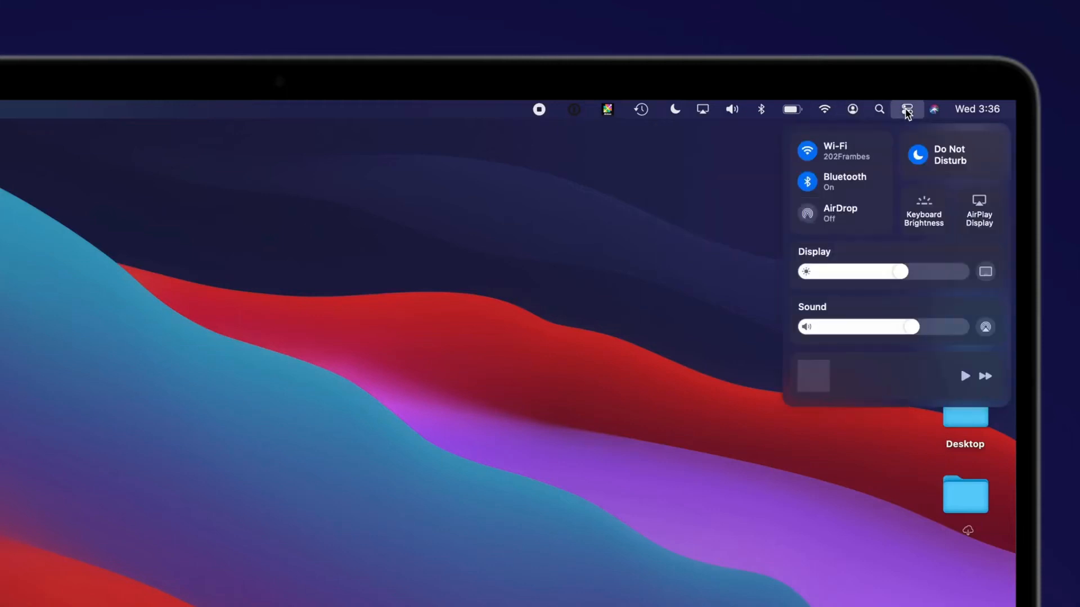
left_click(806, 214)
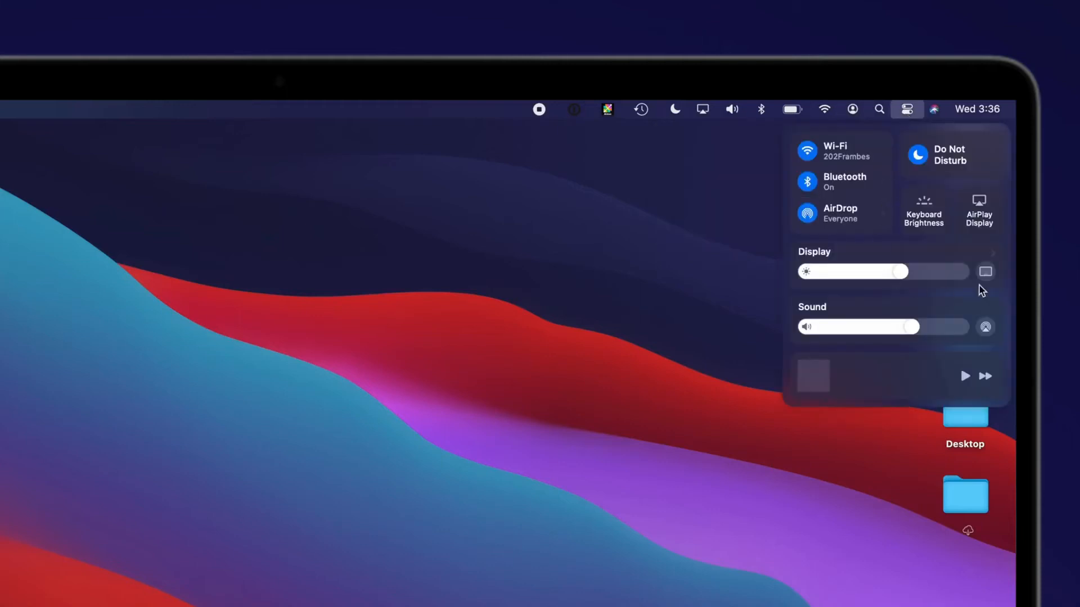
mouse_move(799, 168)
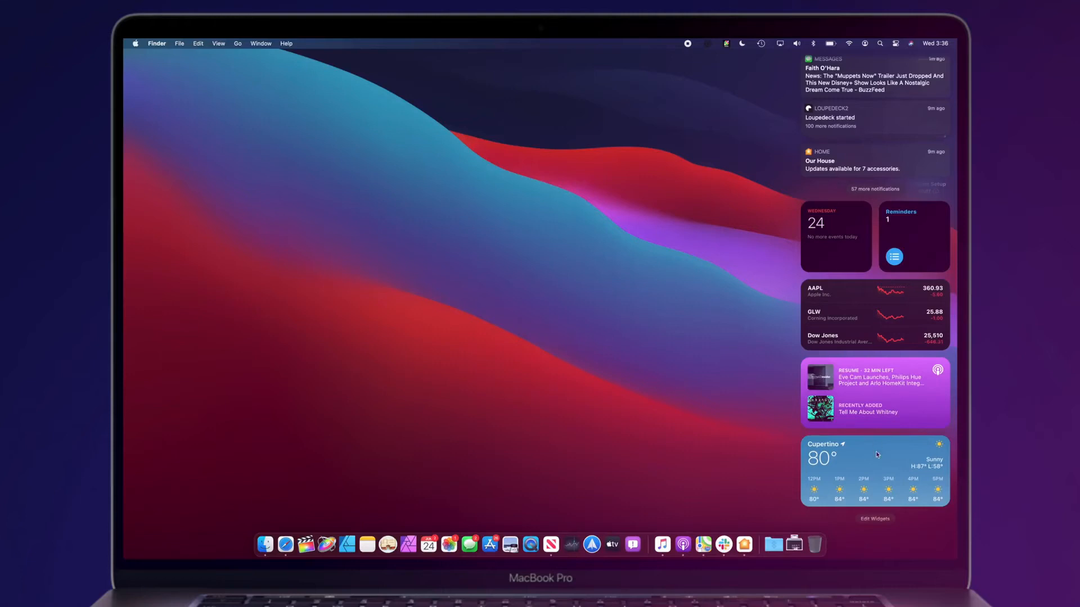
Step: In Edit Widgets, preview World Clock at medium and small, and Listen Now at small
left_click(874, 519)
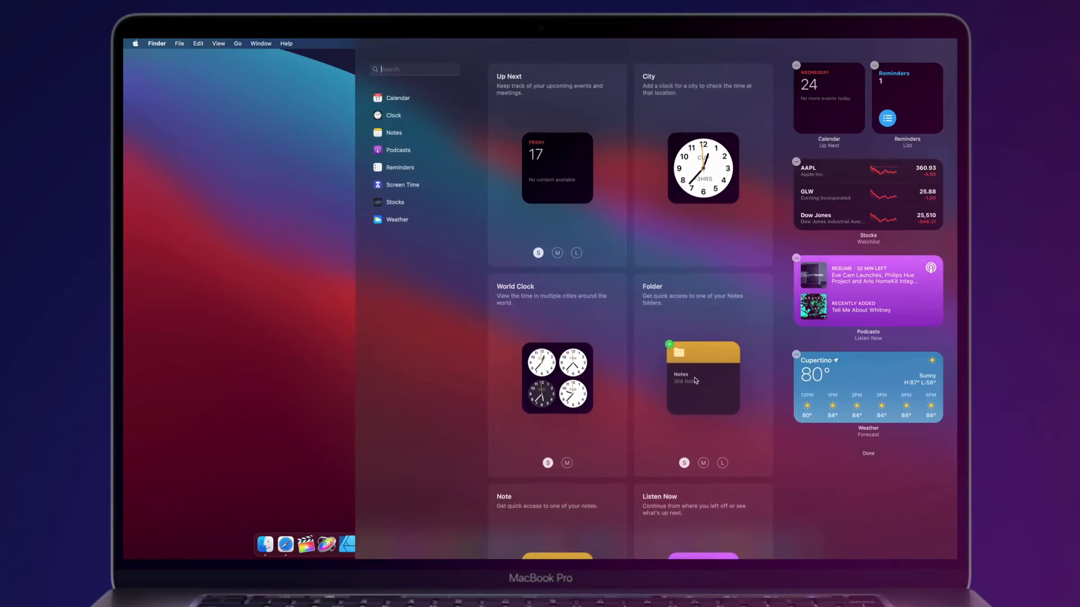
scroll("down", 3)
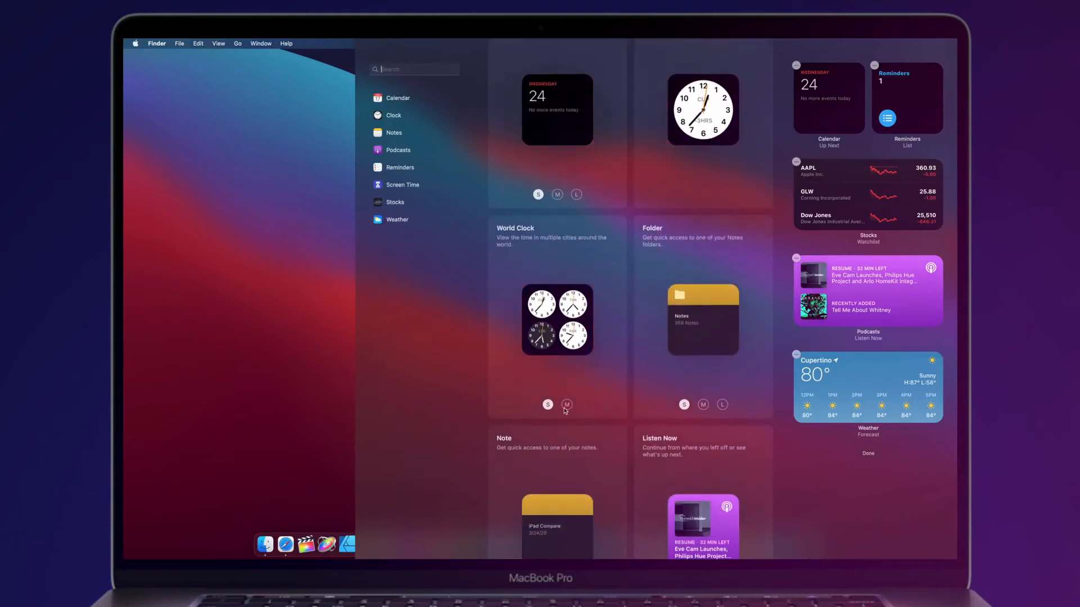
left_click(548, 404)
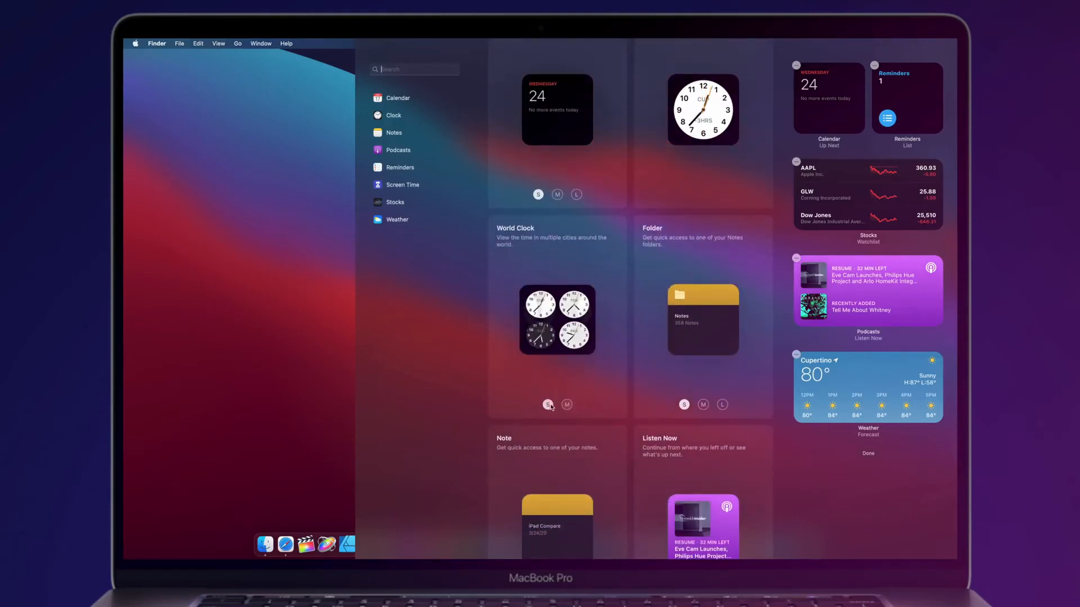
left_click(558, 194)
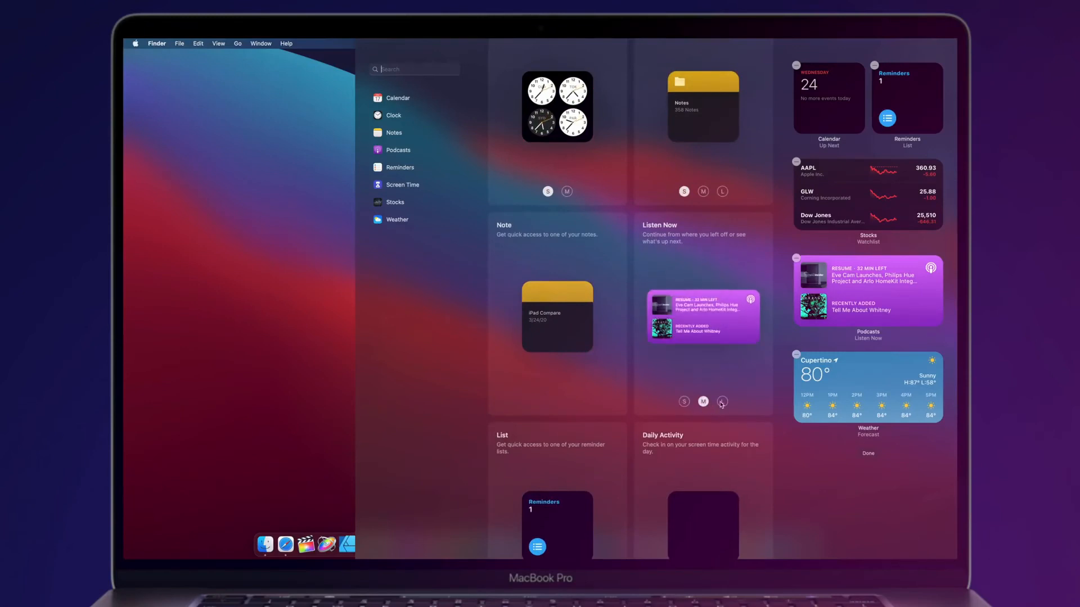
left_click(683, 402)
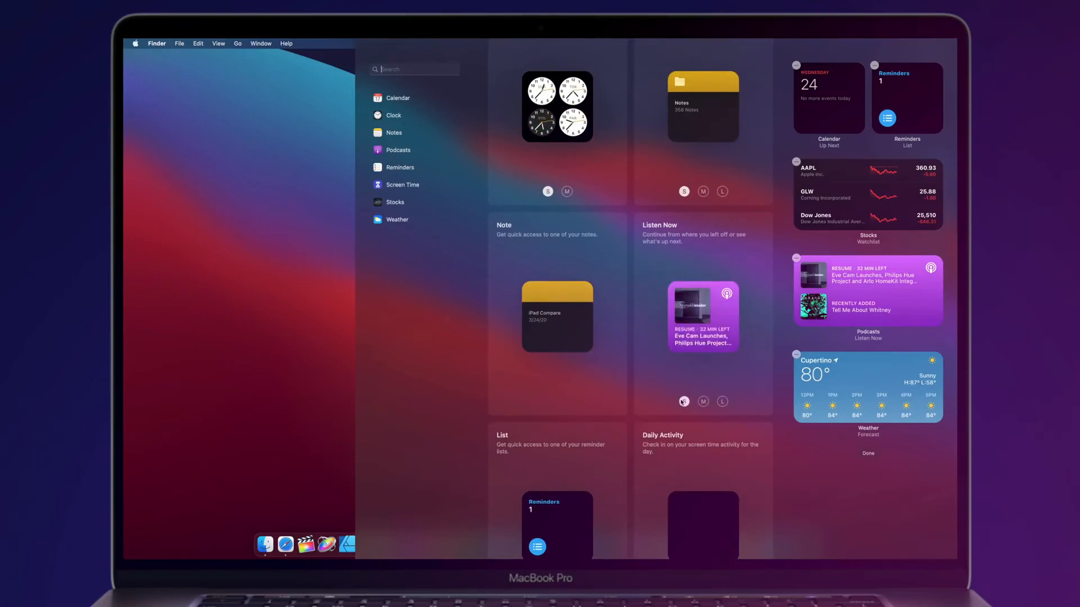
scroll("down", 3)
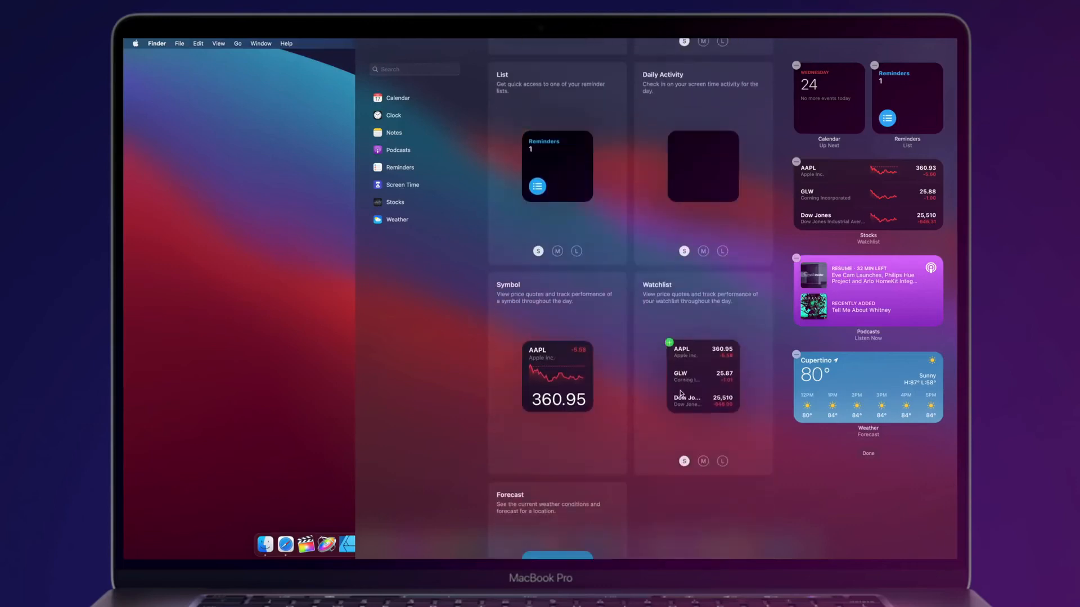
scroll("down", 3)
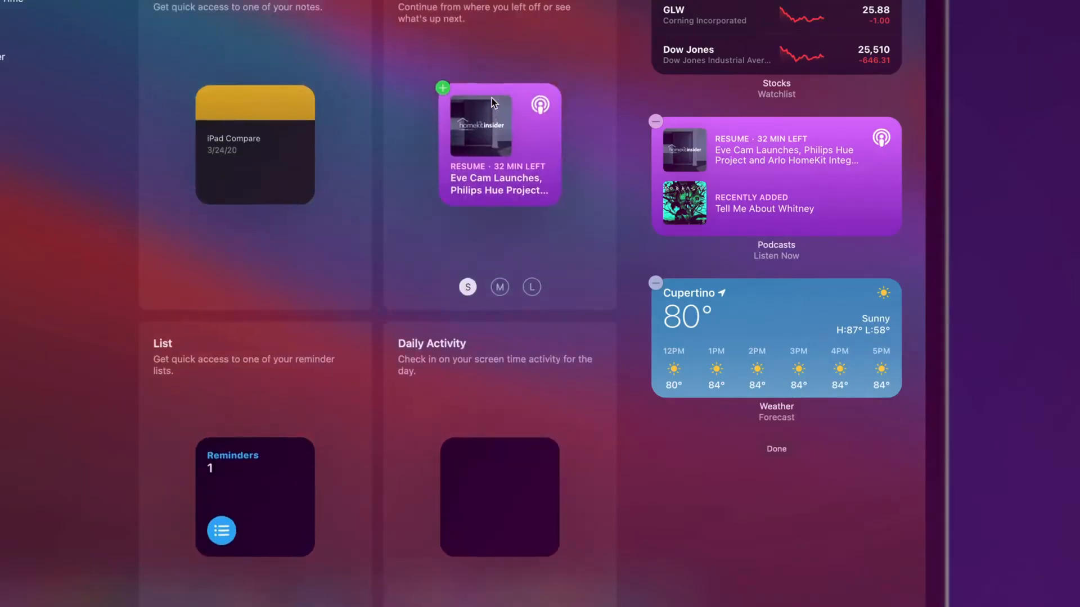
left_click(531, 287)
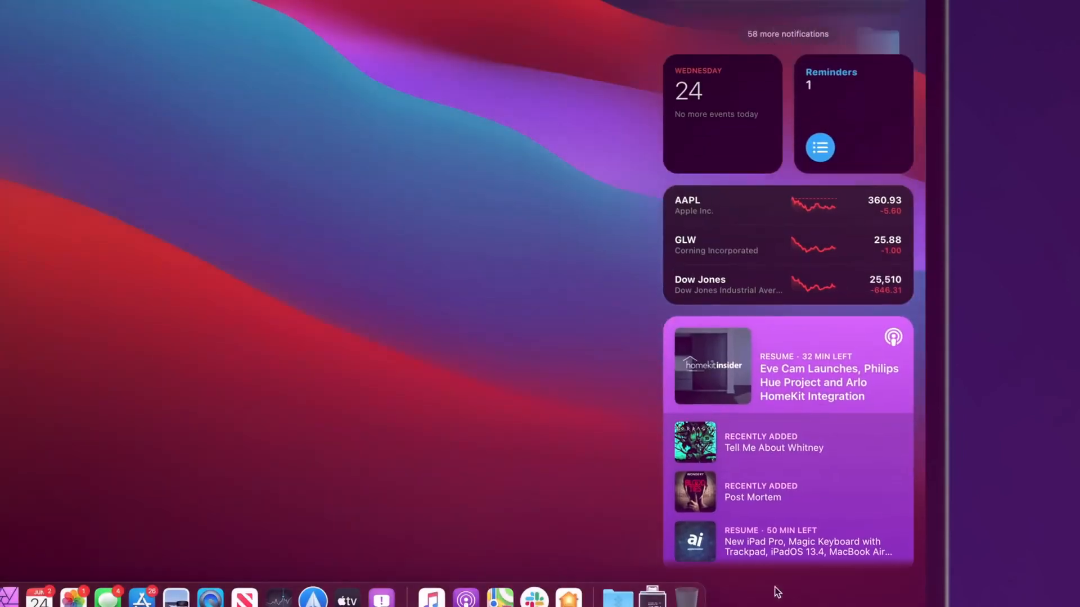
Step: Scroll Notification Center to look over the enlarged Podcasts widget
scroll("down", 3)
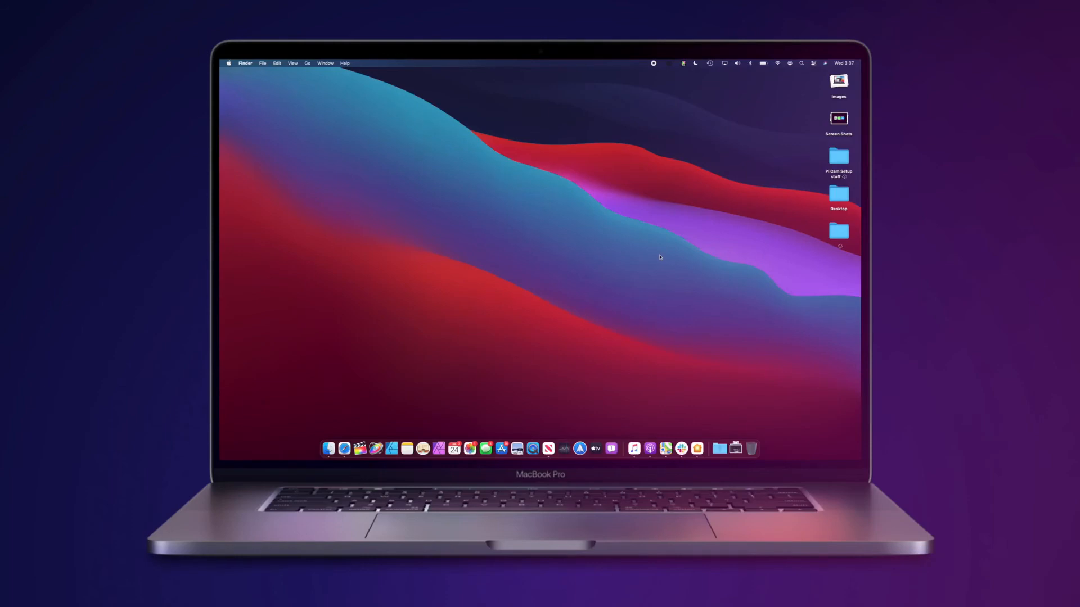
Step: Launch Music from the Dock, landing on Listen Now with Top Picks and Classic Rock
left_click(548, 449)
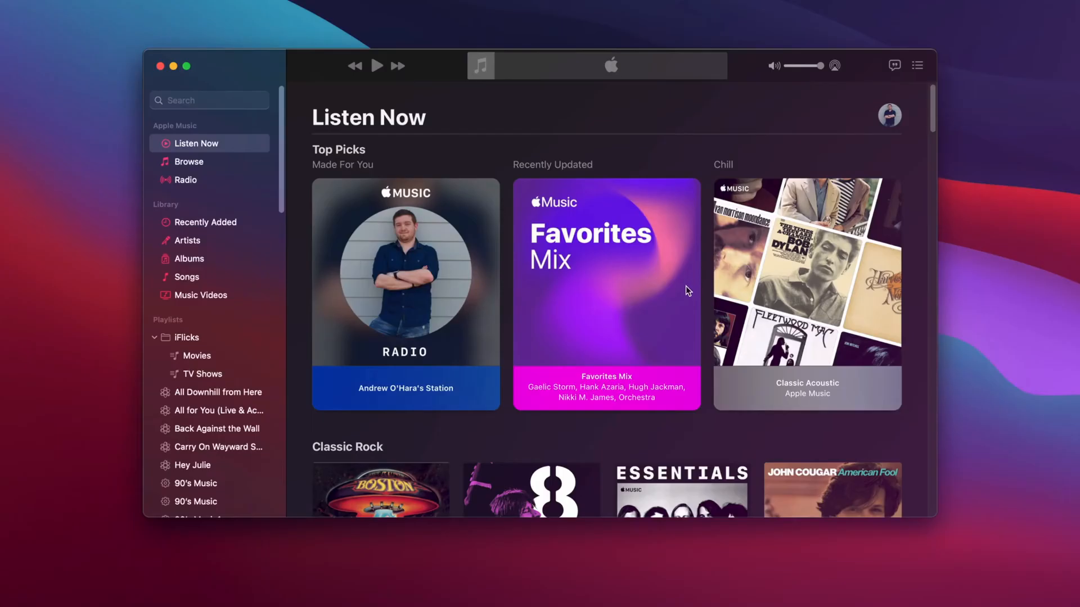
Step: Scroll Listen Now and view "OK, It's Alright With Me" playing in Control Center
scroll("down", 3)
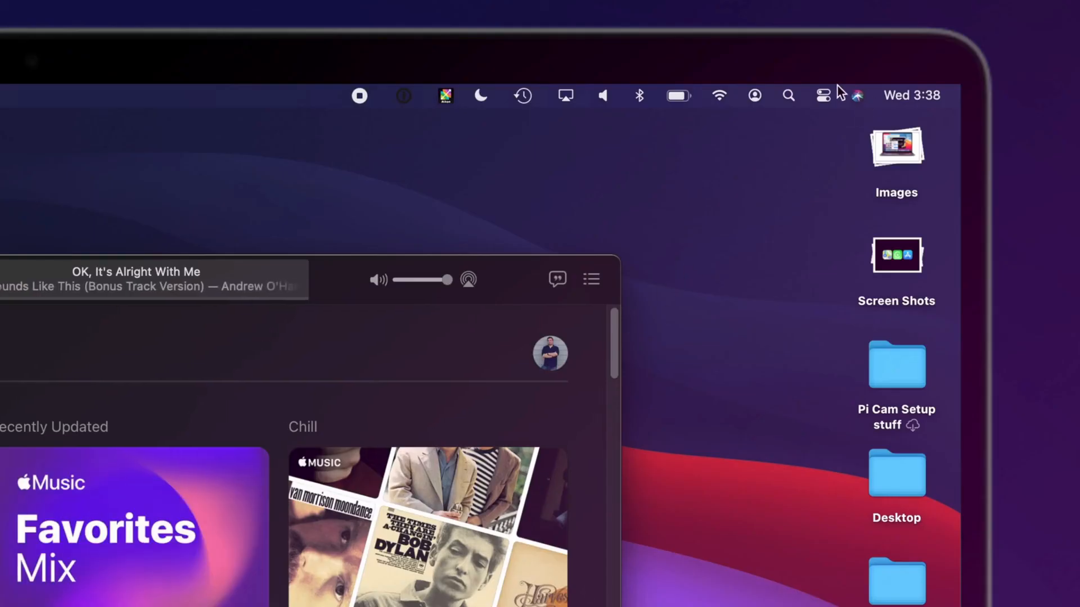
left_click(822, 95)
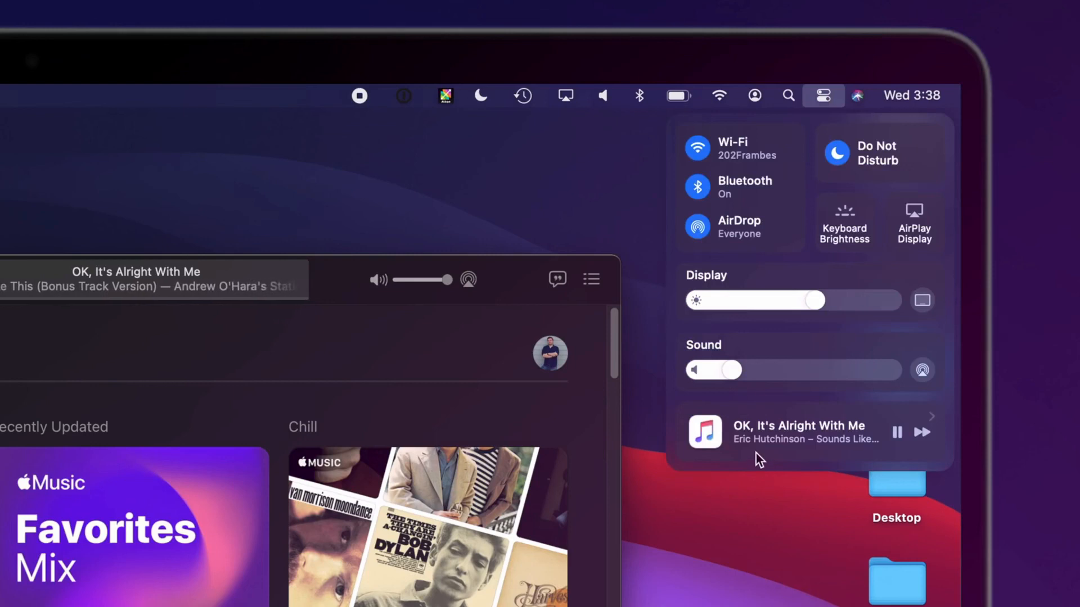